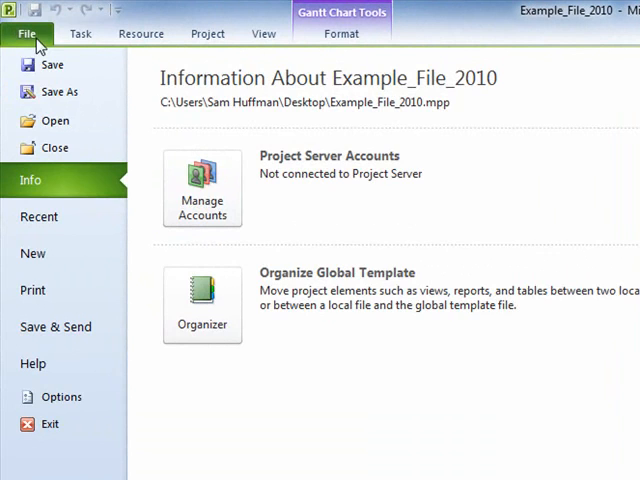
Step: Tour the Task, Resource, Project, View and Format ribbon tabs in turn
left_click(80, 32)
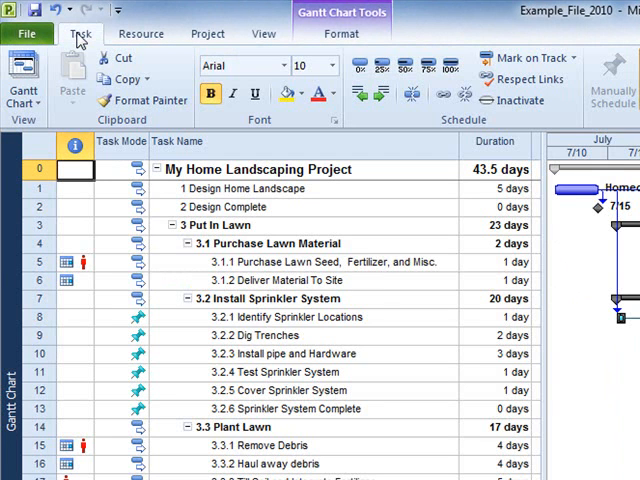
left_click(140, 32)
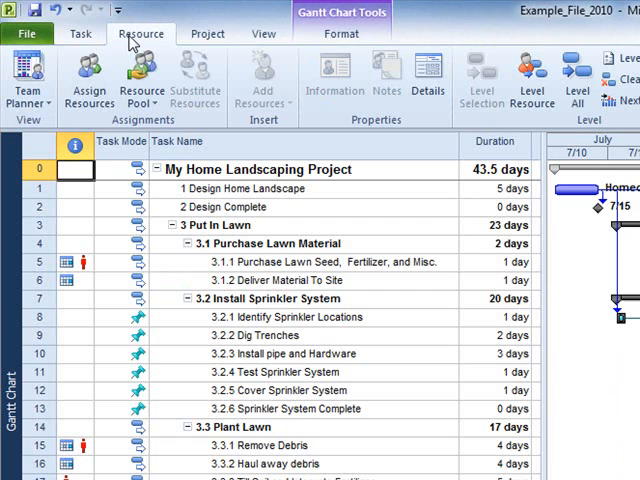
left_click(208, 32)
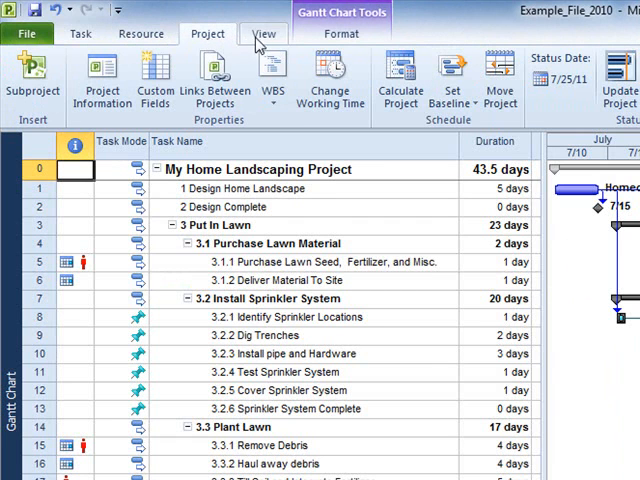
left_click(264, 32)
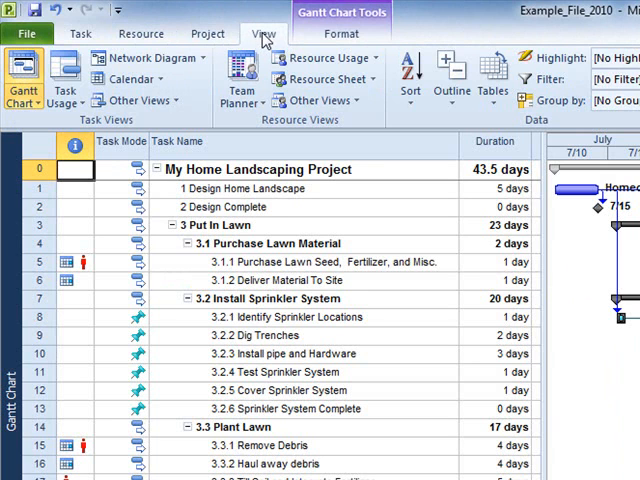
left_click(342, 32)
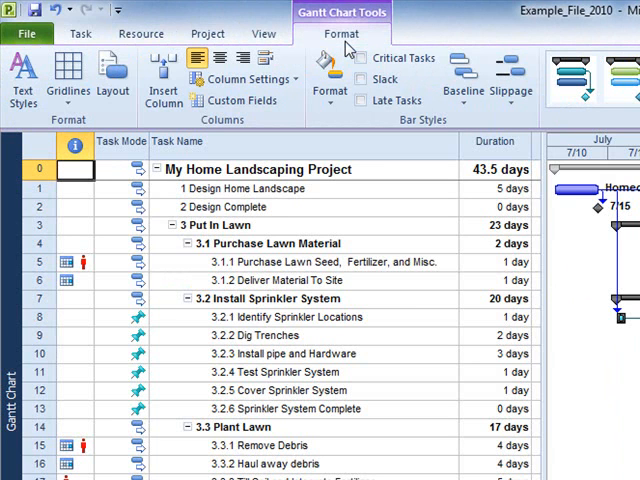
mouse_move(348, 50)
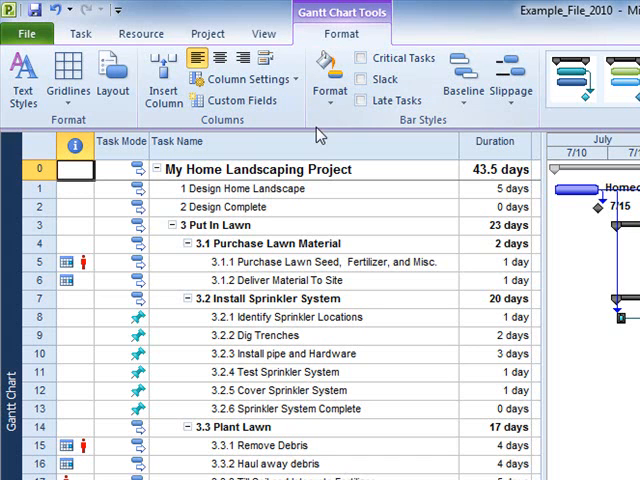
Step: Go to Backstage and show the Recent Projects list with Example_File_2010
left_click(28, 32)
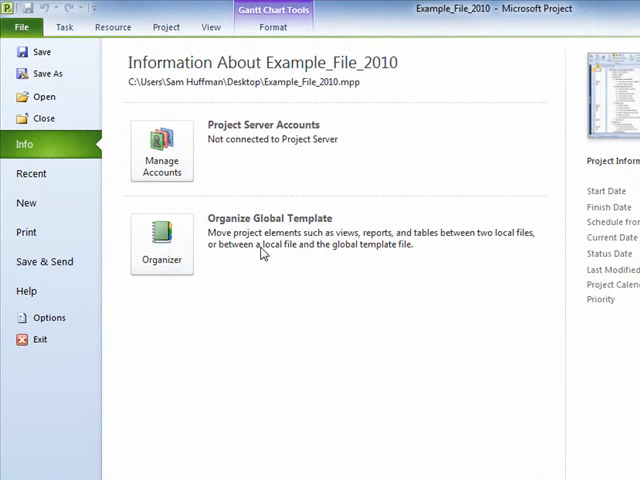
left_click(32, 176)
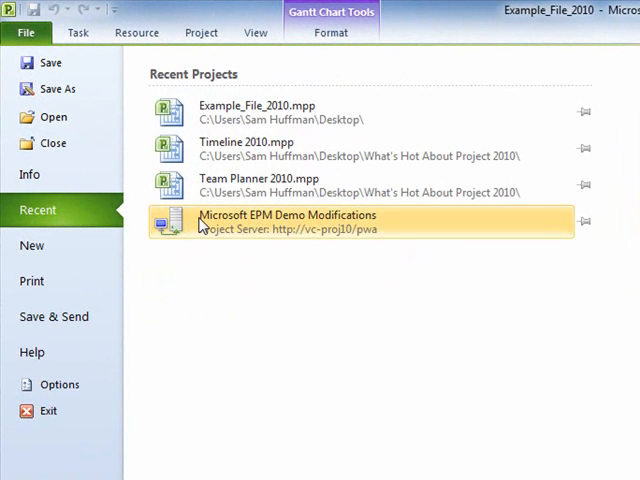
mouse_move(260, 184)
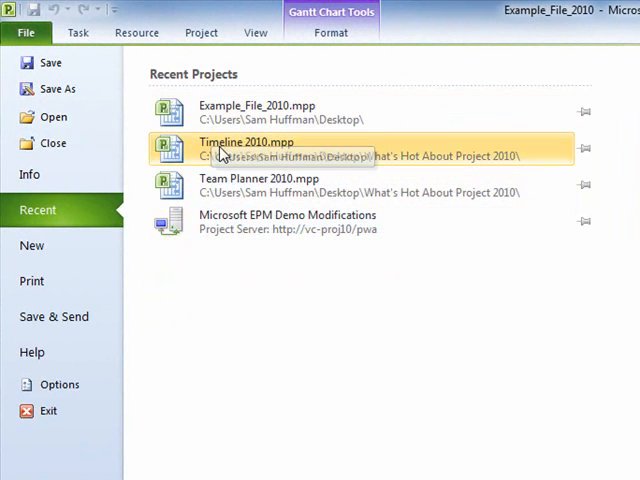
mouse_move(140, 328)
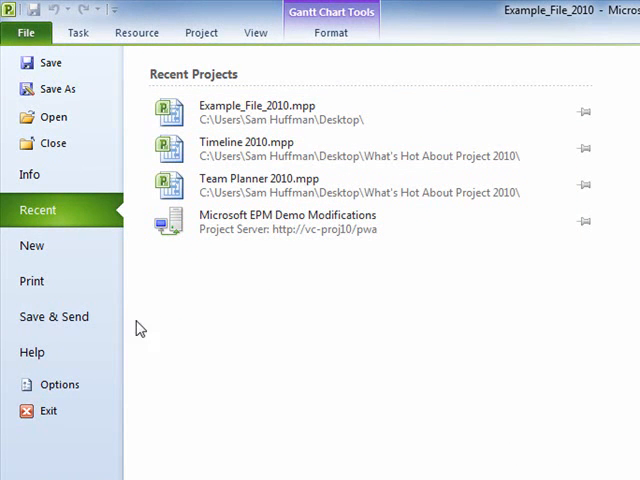
mouse_move(60, 384)
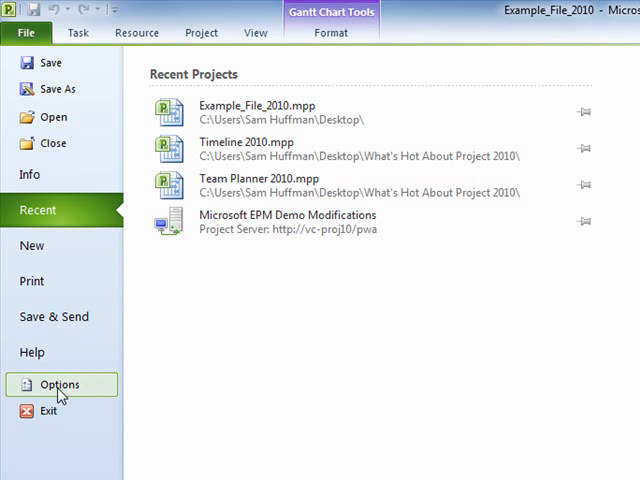
Step: Browse Project Options, reaching Customize Ribbon and selecting Background Color
left_click(60, 384)
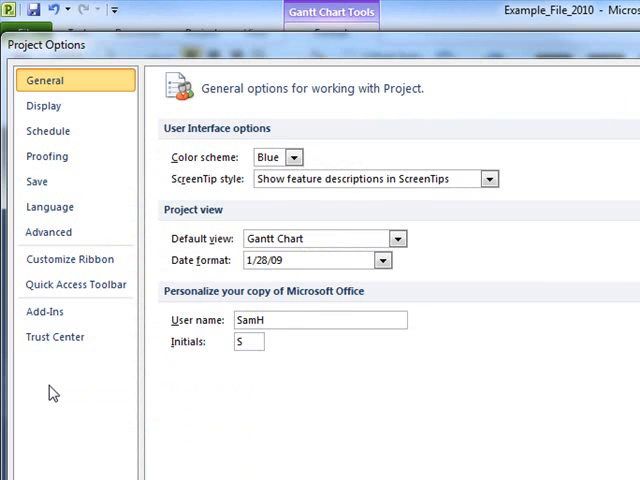
mouse_move(54, 392)
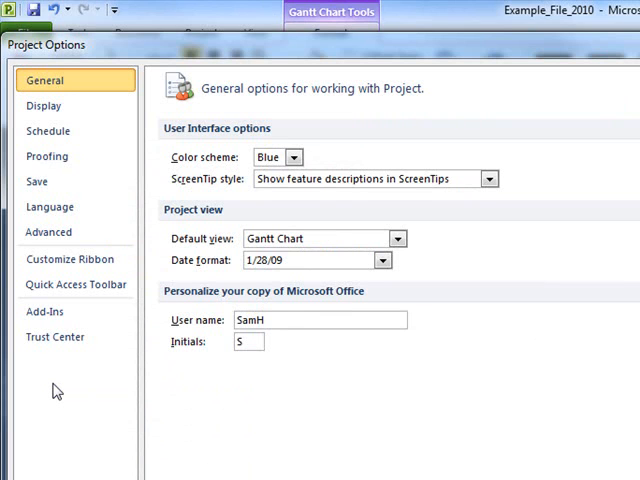
mouse_move(70, 392)
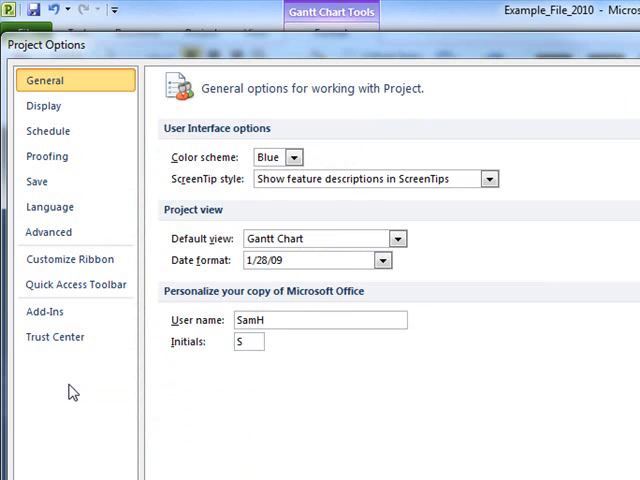
mouse_move(72, 392)
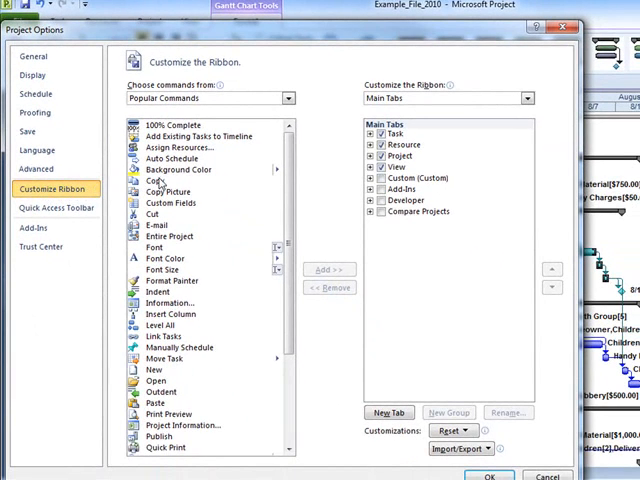
left_click(178, 168)
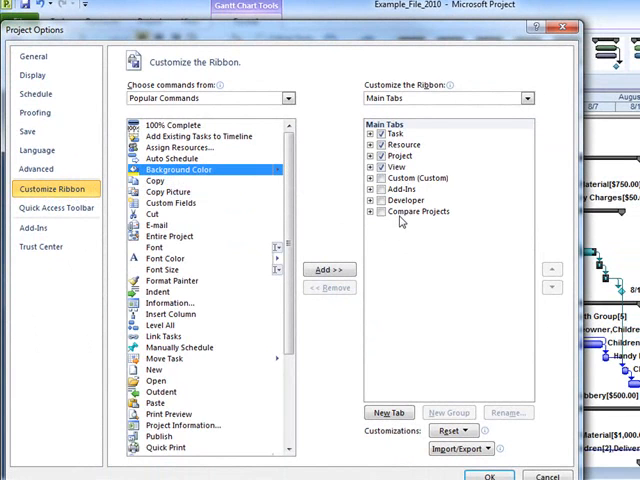
mouse_move(476, 348)
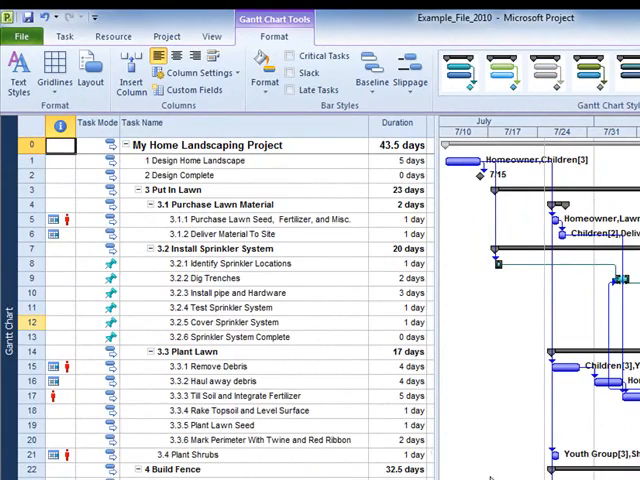
Step: Show the Task commands, display the Gantt Chart view, then move to the Project commands
left_click(76, 32)
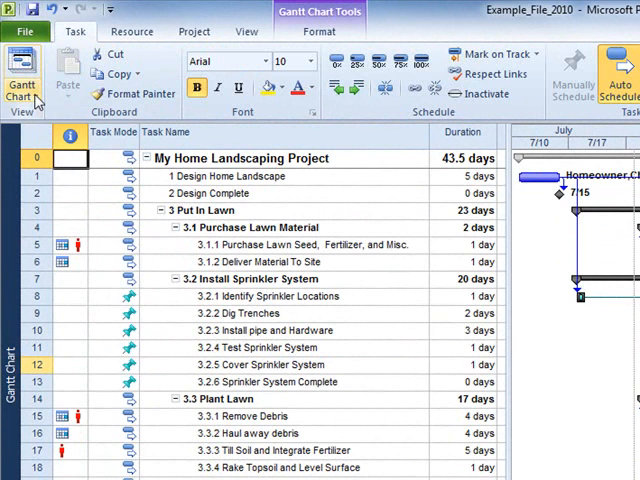
left_click(22, 72)
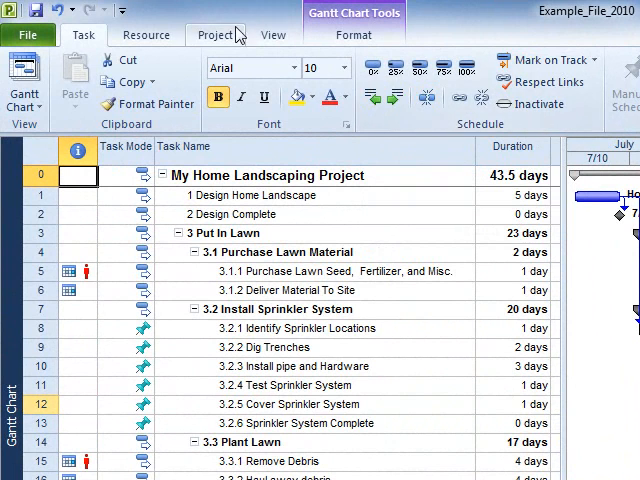
left_click(144, 34)
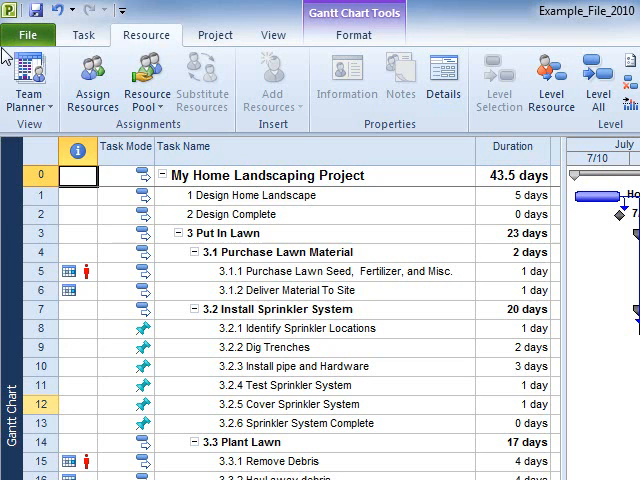
mouse_move(30, 80)
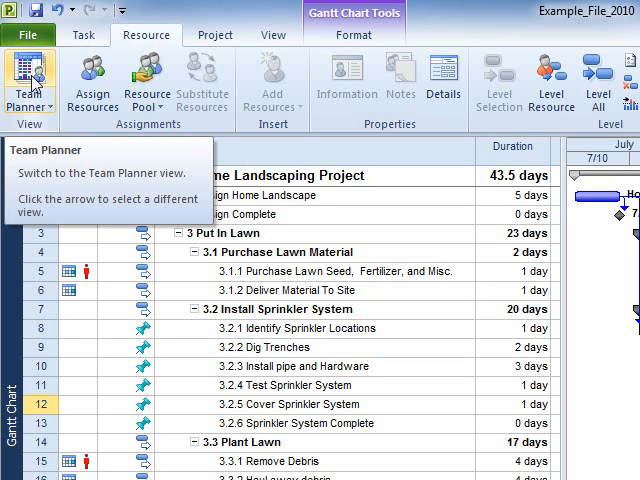
Step: Switch to the Team Planner view, then return to the Gantt Chart from the Task view list
left_click(20, 80)
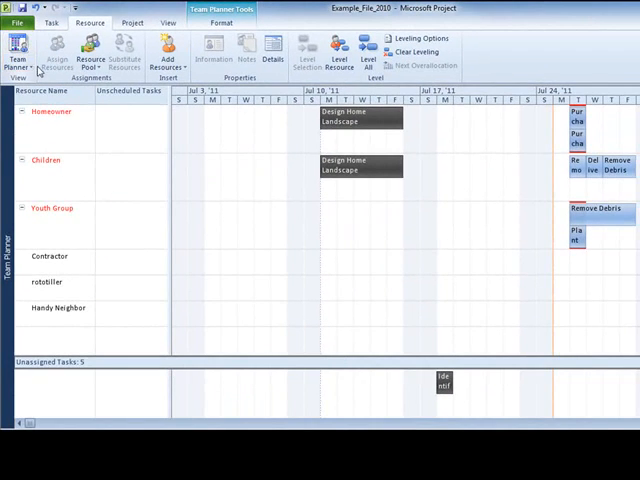
mouse_move(360, 164)
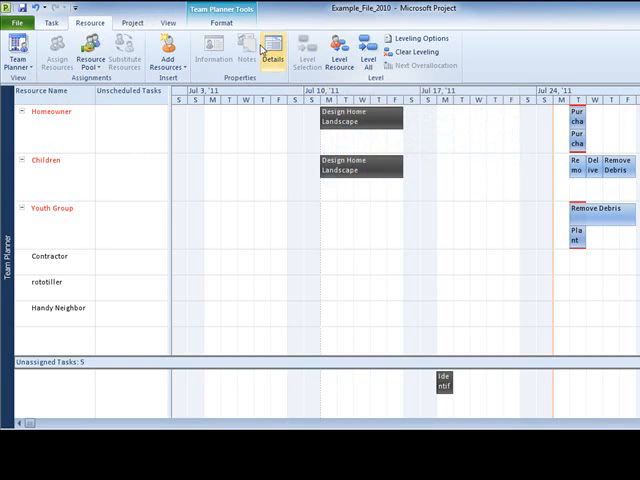
left_click(56, 22)
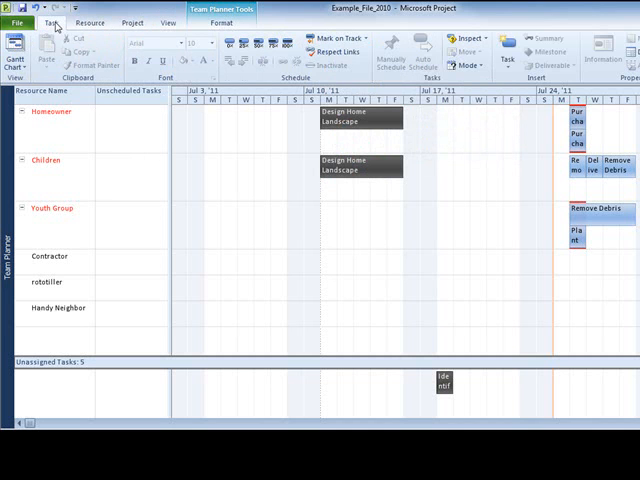
left_click(14, 48)
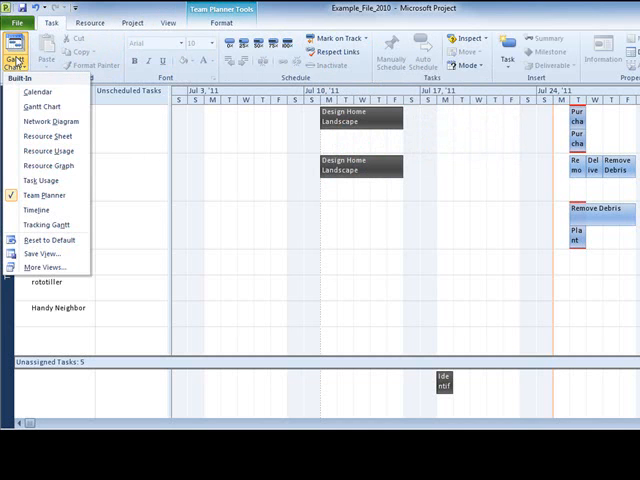
left_click(36, 106)
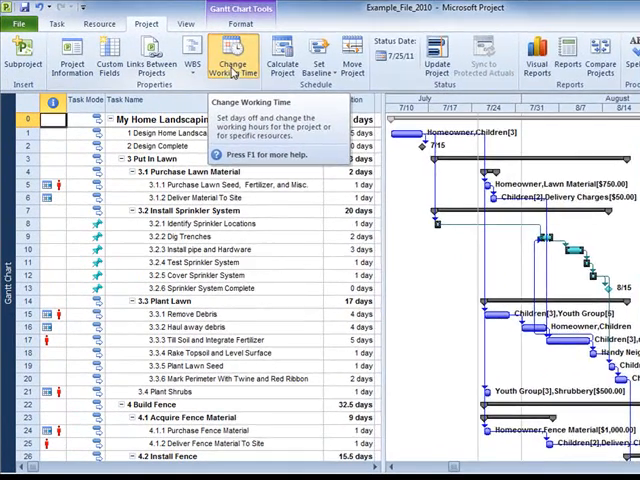
left_click(232, 56)
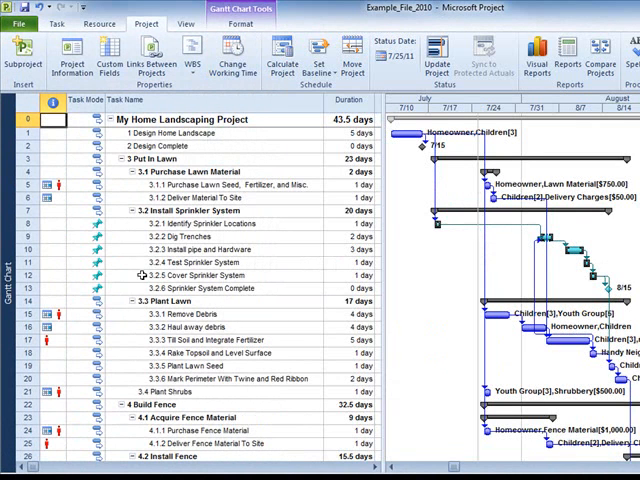
mouse_move(32, 76)
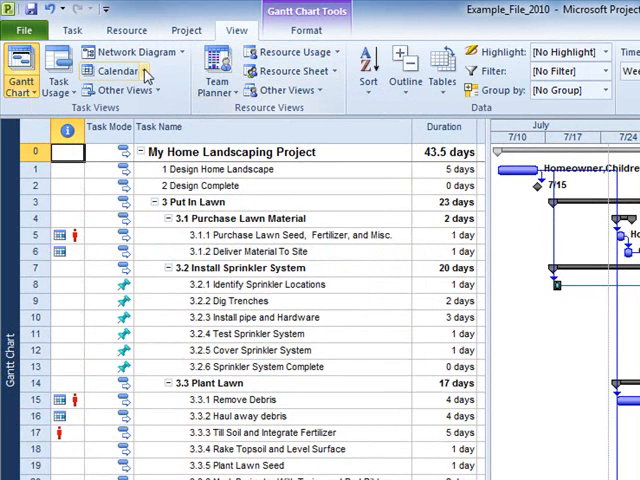
mouse_move(58, 68)
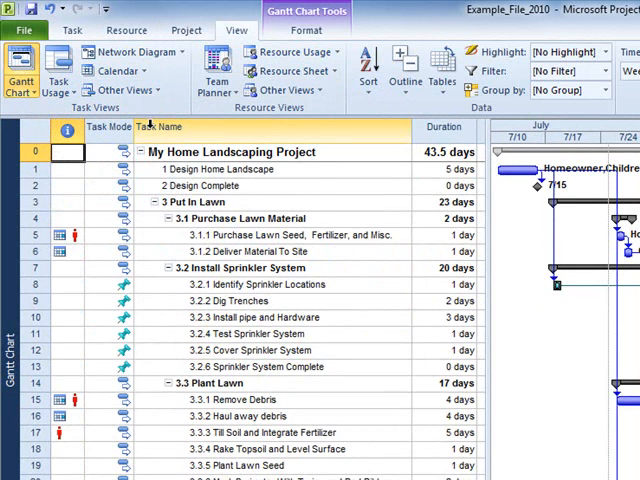
mouse_move(158, 126)
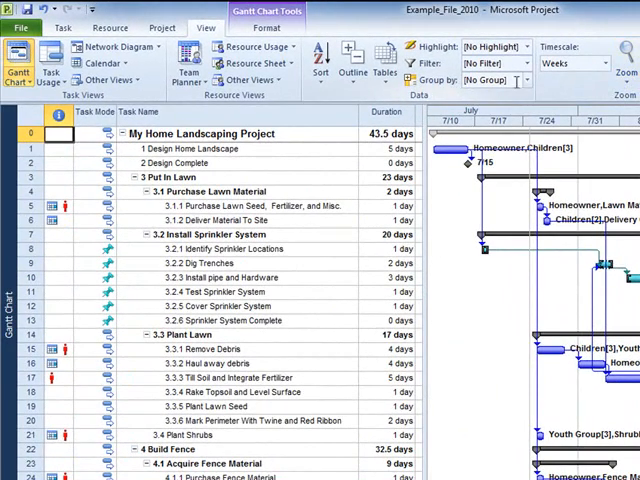
Step: Set the Gantt timescale to Weeks from the View commands
left_click(496, 64)
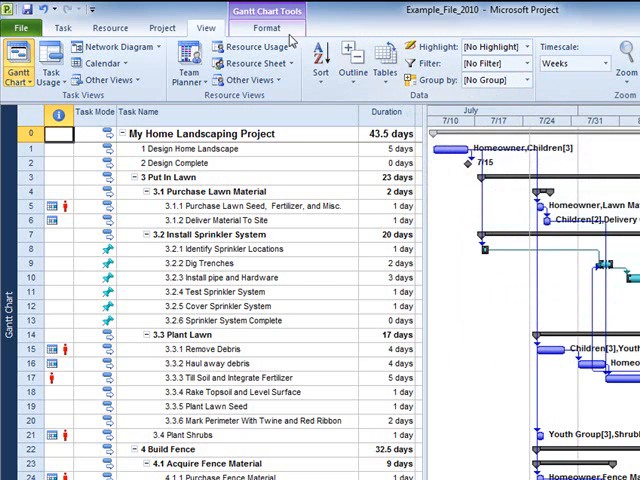
Step: Review the Format commands, then show the Resource commands and its list of views
left_click(262, 28)
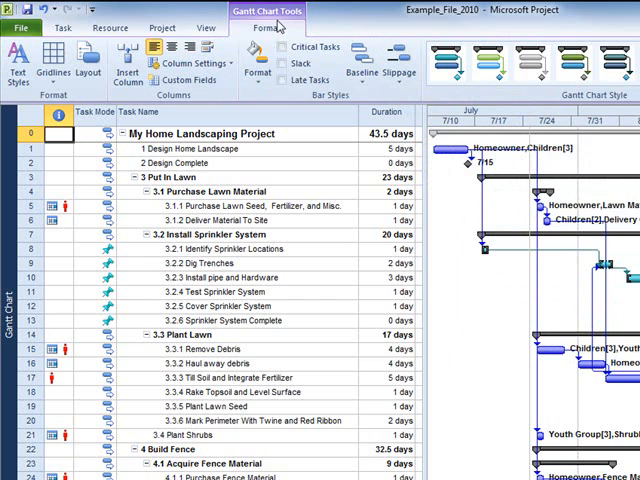
mouse_move(272, 20)
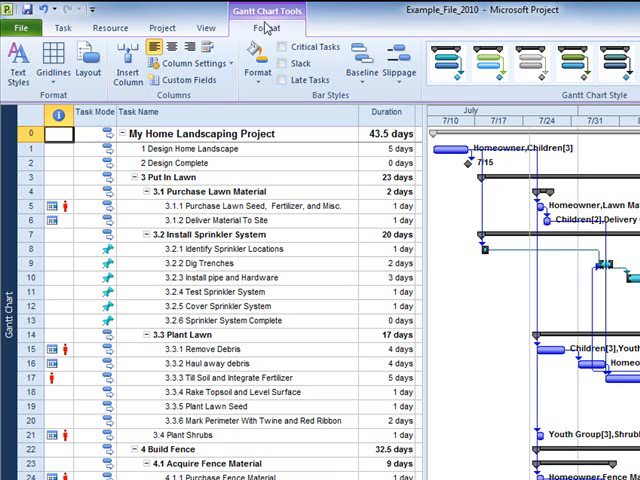
mouse_move(268, 32)
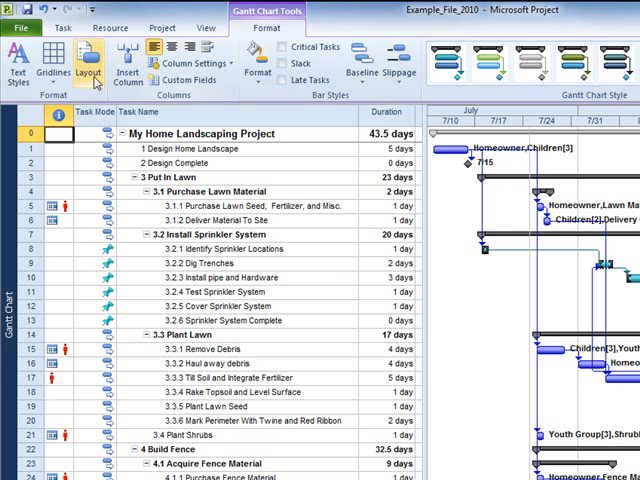
left_click(116, 28)
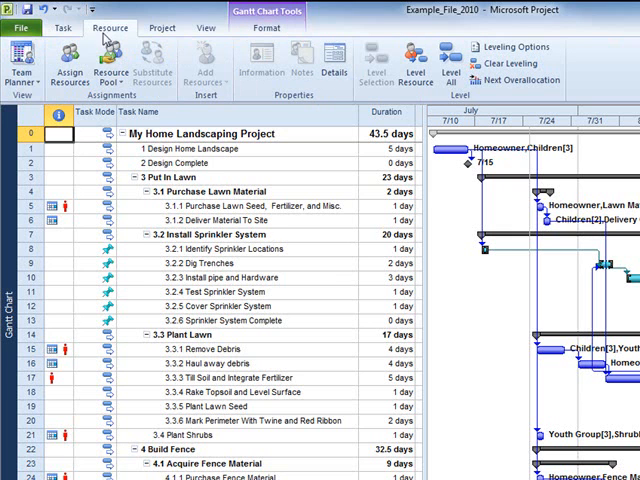
left_click(24, 64)
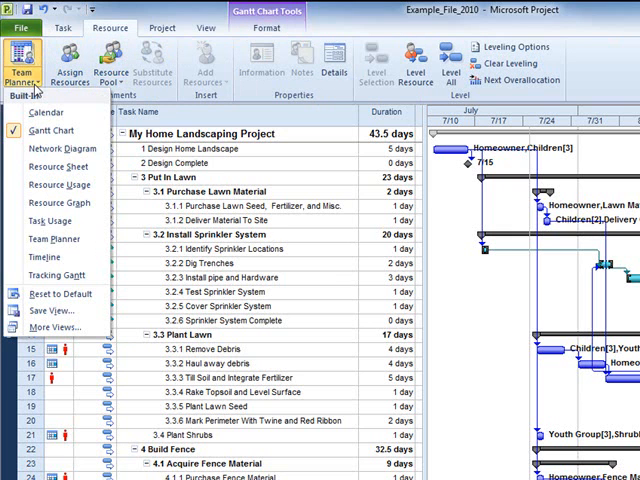
Step: Switch Example_File_2010 to the Resource Sheet view, then show the Task commands
left_click(52, 166)
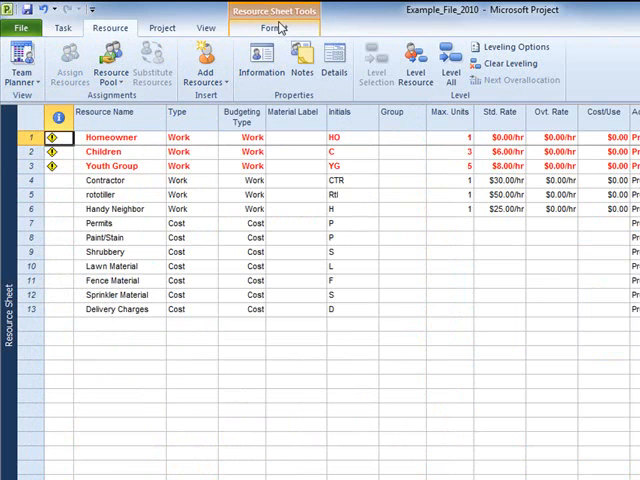
mouse_move(282, 28)
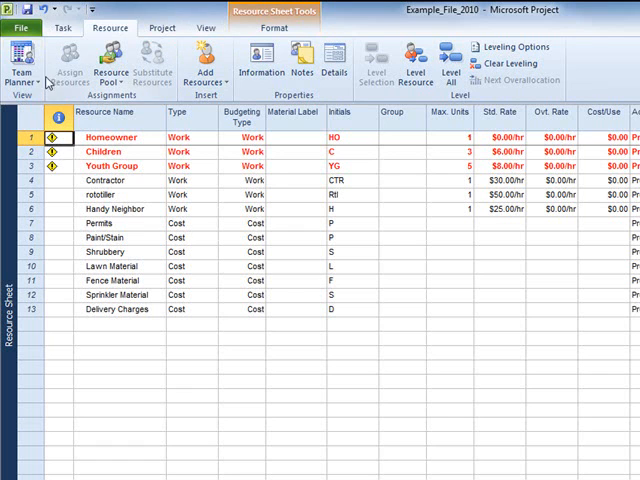
left_click(40, 28)
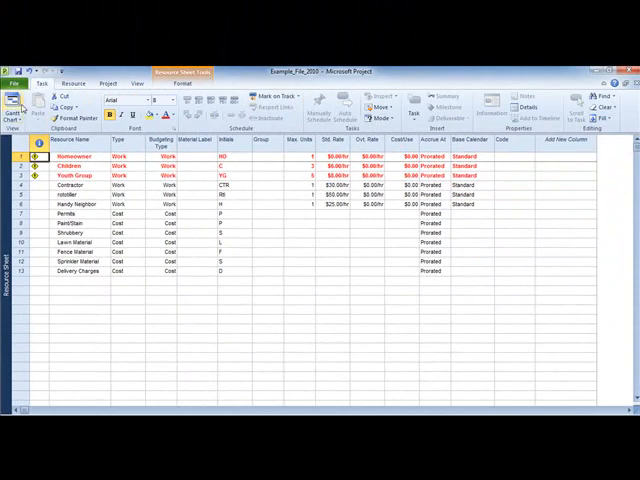